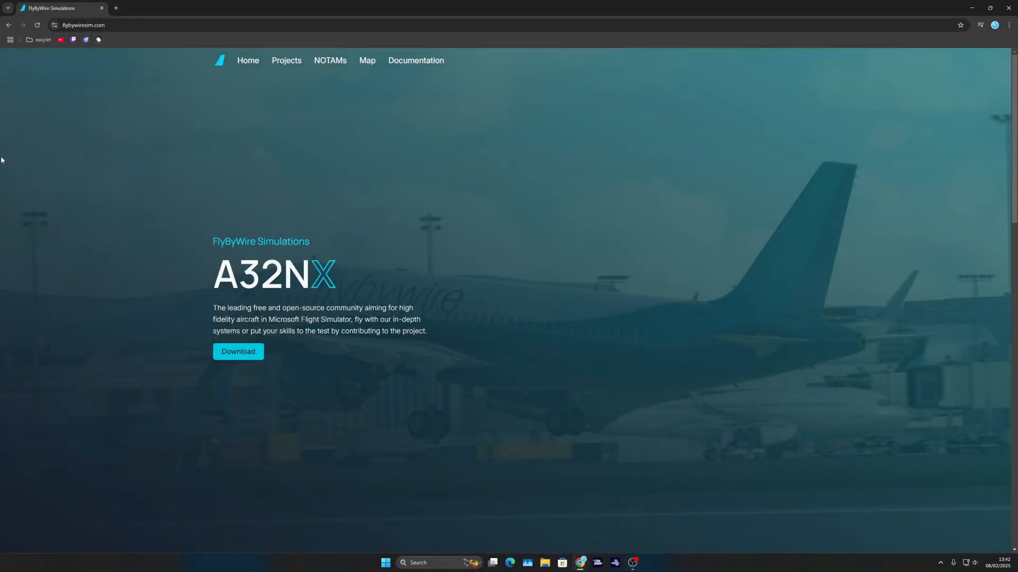
pyautogui.moveTo(302, 282)
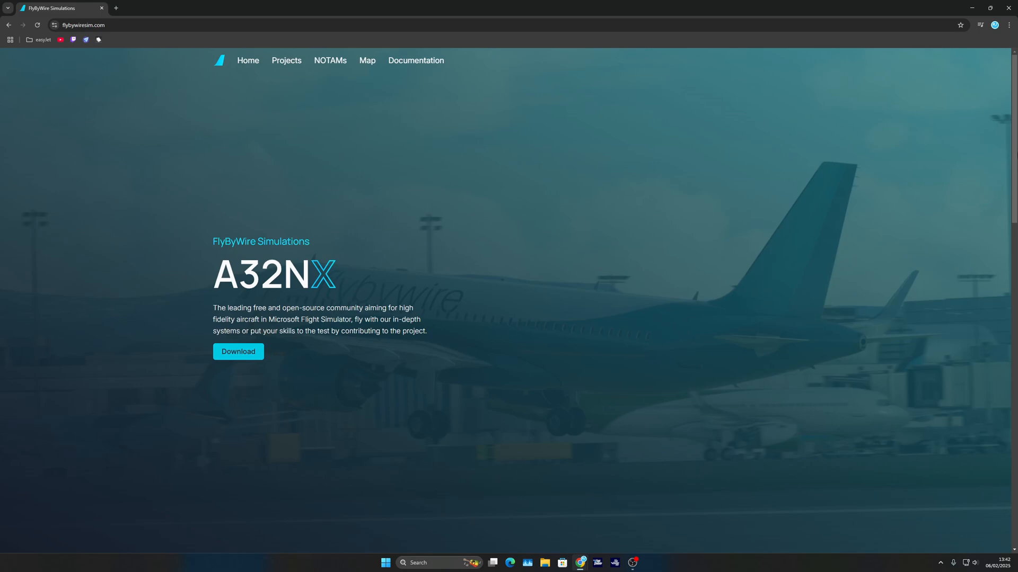
# - Reach the Custom-built Installer section and launch the FlyByWire installer
pyautogui.scroll(-3)
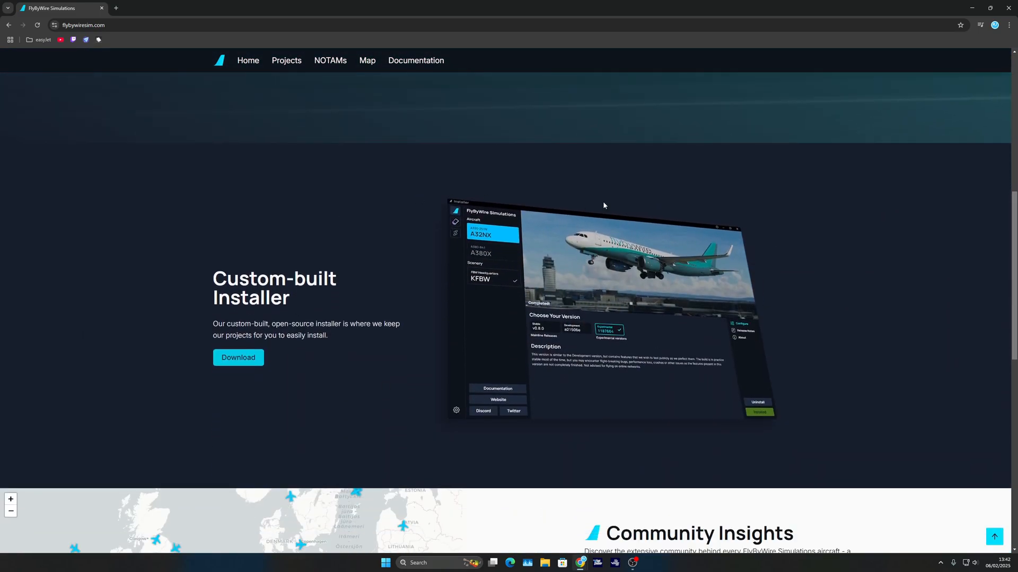
pyautogui.doubleClick(259, 298)
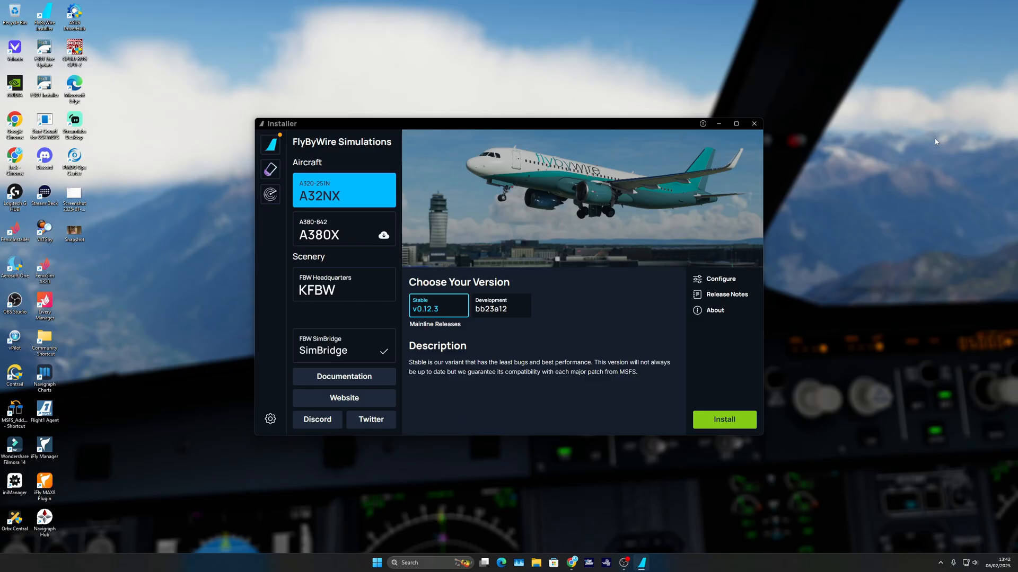
pyautogui.moveTo(415, 211)
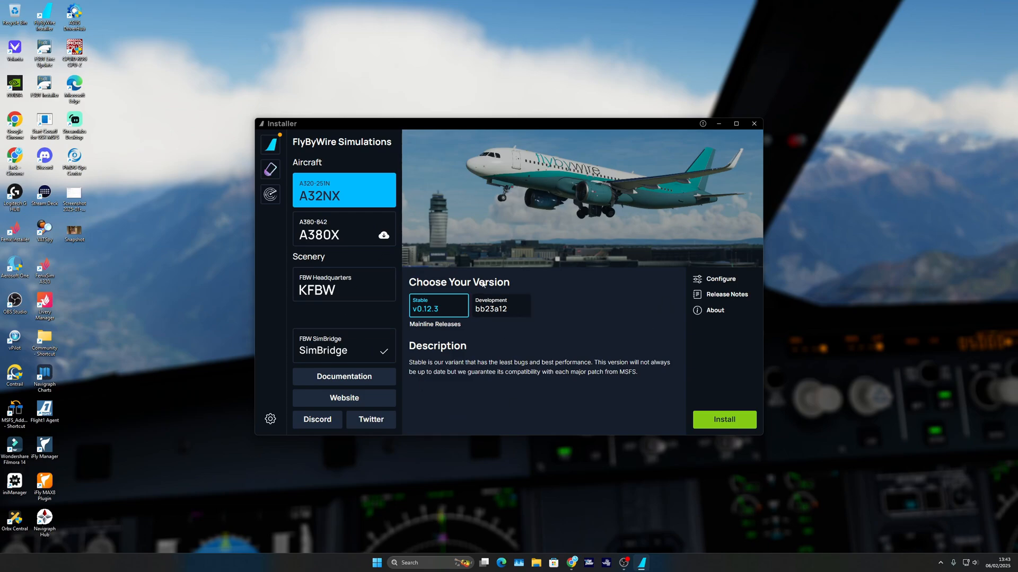
# - Switch from A32NX through Salty's 74S to the FSLTL Base Models package
pyautogui.click(271, 194)
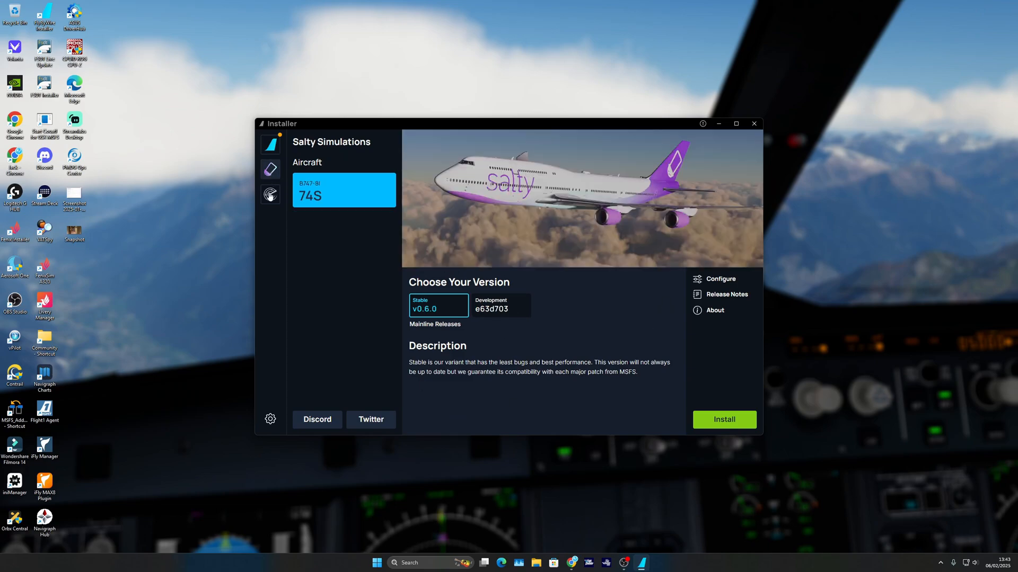
pyautogui.click(270, 194)
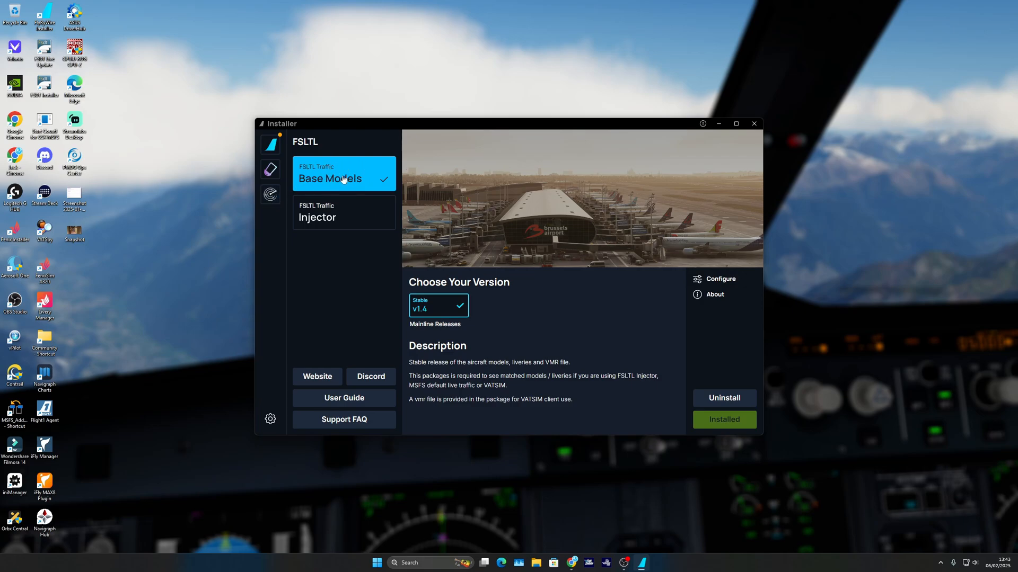
pyautogui.moveTo(335, 186)
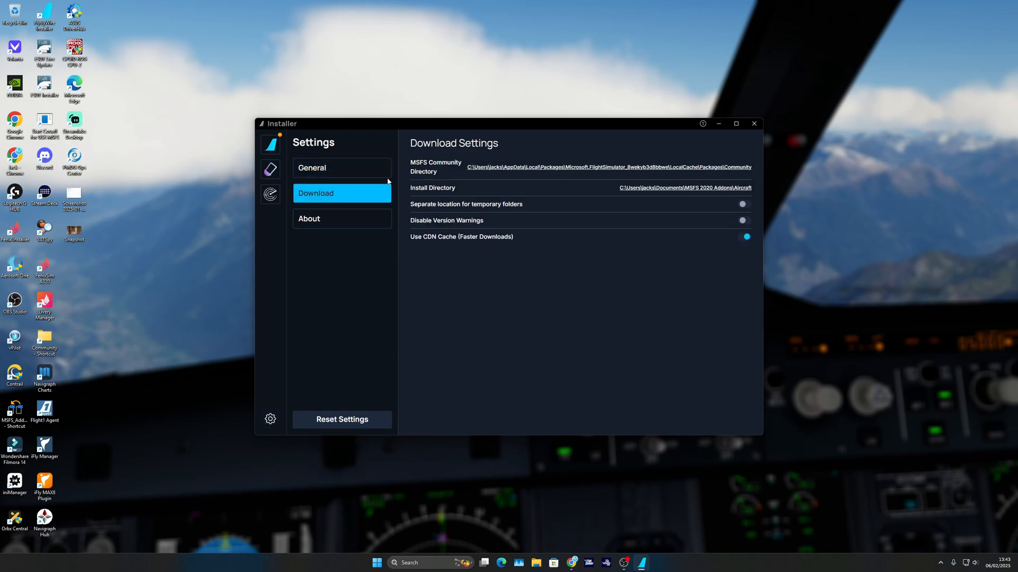
pyautogui.moveTo(442, 172)
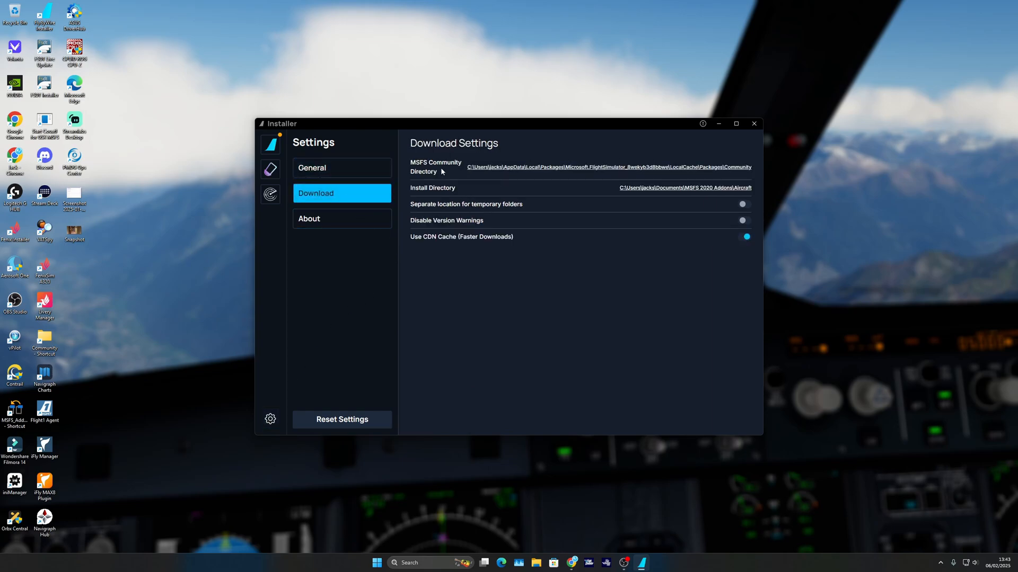
pyautogui.moveTo(709, 195)
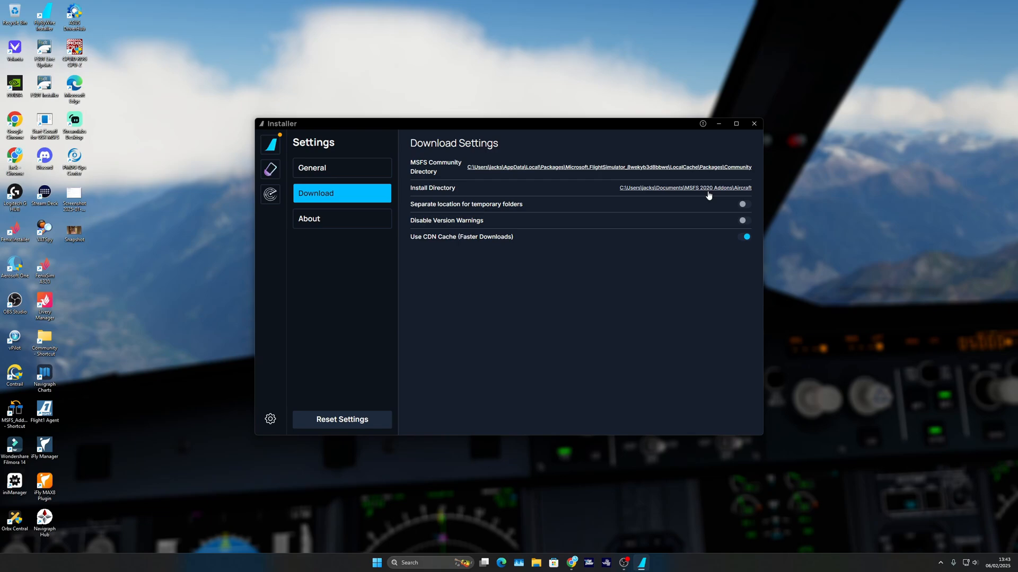
pyautogui.moveTo(636, 200)
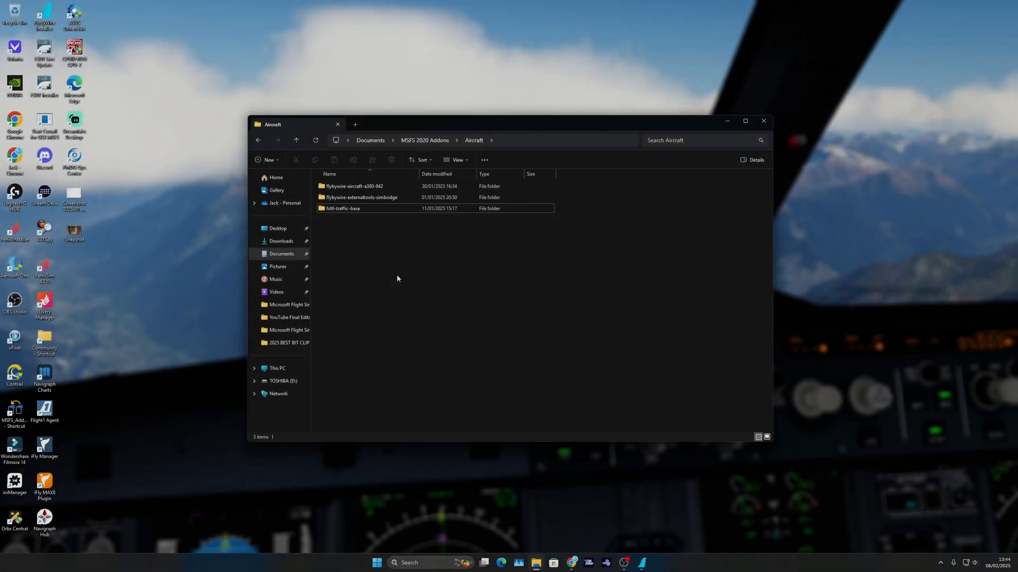
pyautogui.moveTo(432, 267)
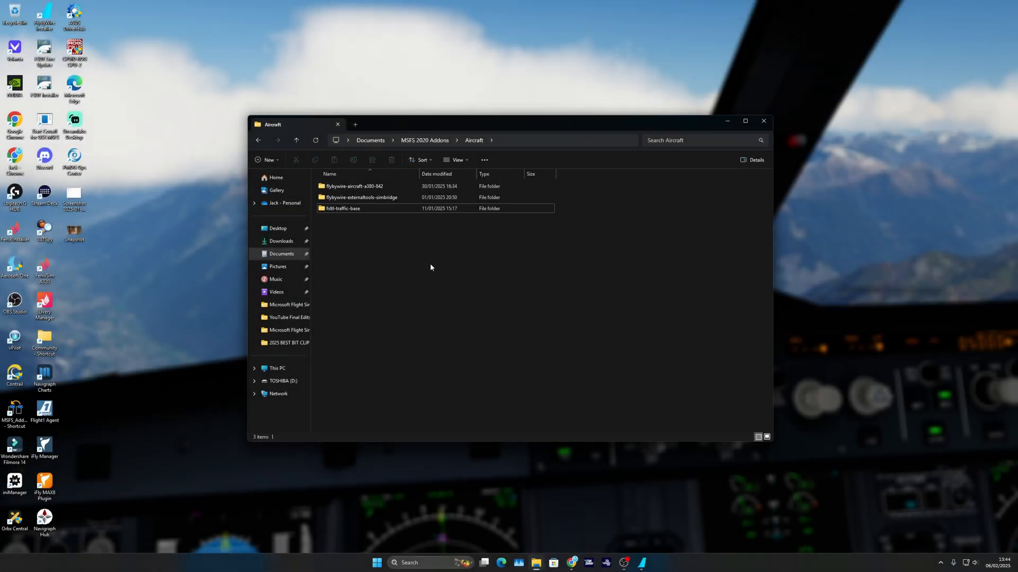
# - Go into the fsltl-traffic-base folder under MSFS 2020 Addons > Aircraft
pyautogui.click(344, 208)
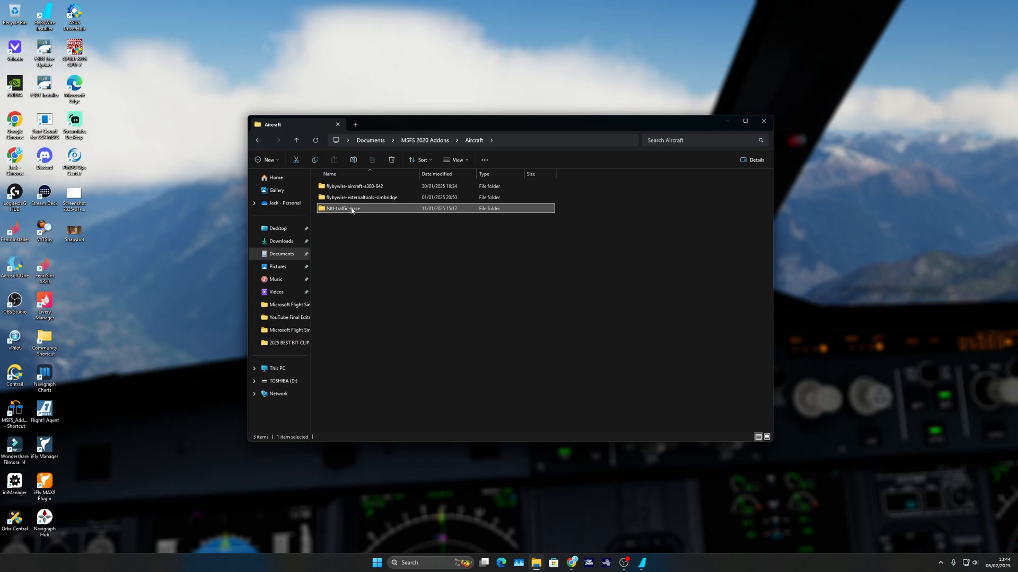
pyautogui.moveTo(373, 212)
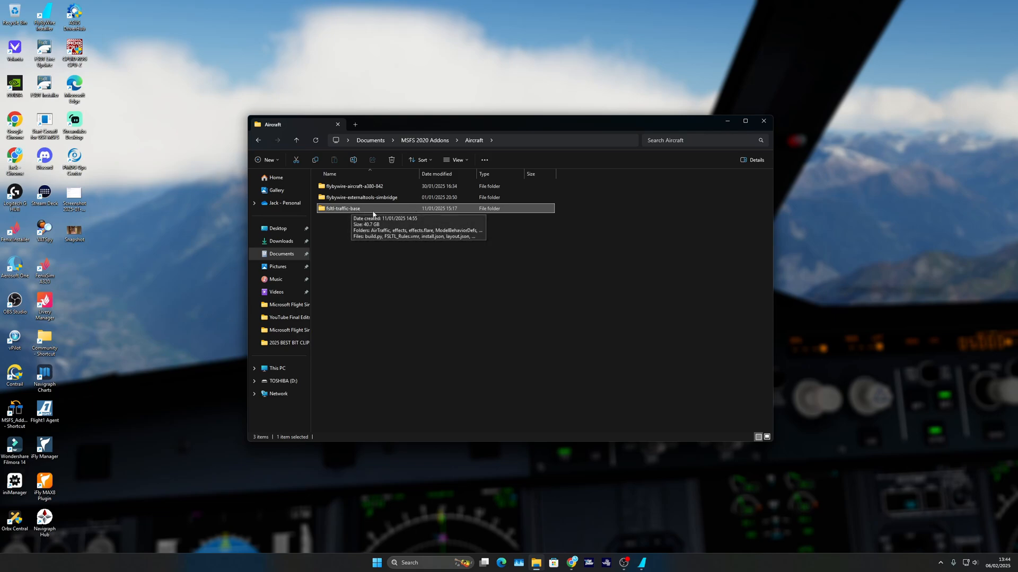
pyautogui.doubleClick(341, 208)
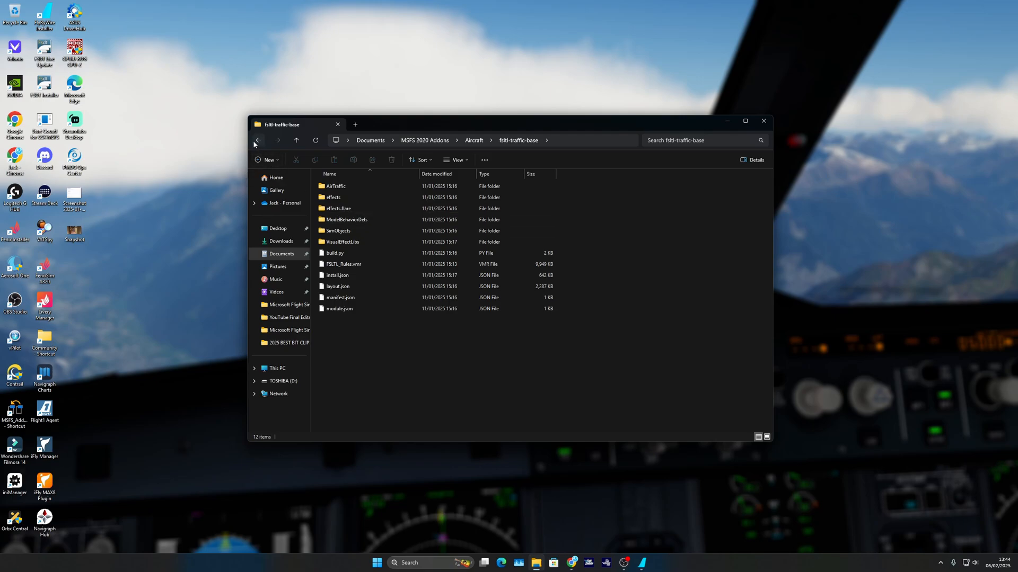
pyautogui.rightClick(341, 208)
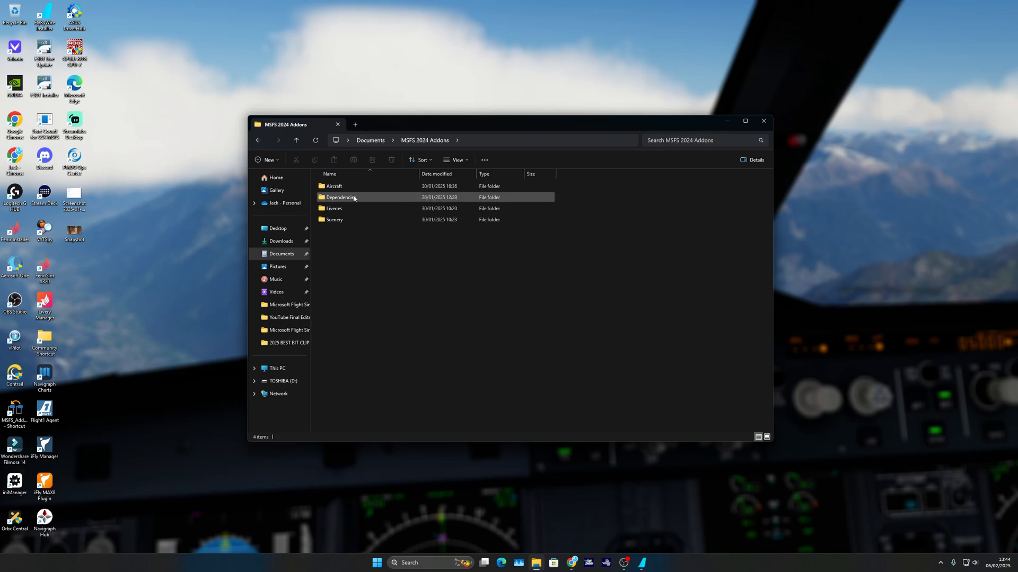
# - Check the MSFS 2024 Addons Aircraft folder, then go into another MSFS 2024 Addons subfolder
pyautogui.doubleClick(335, 185)
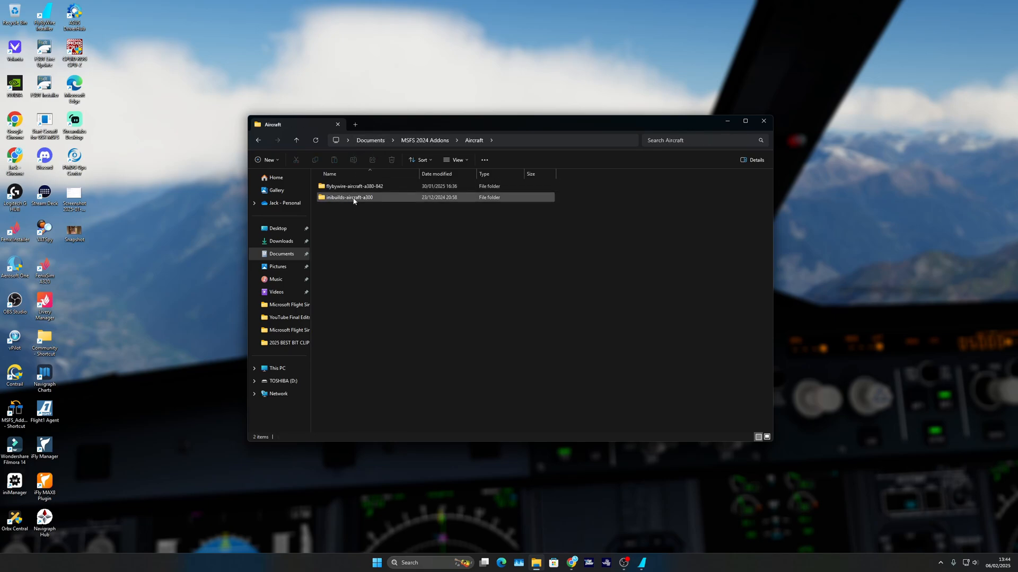
pyautogui.click(424, 140)
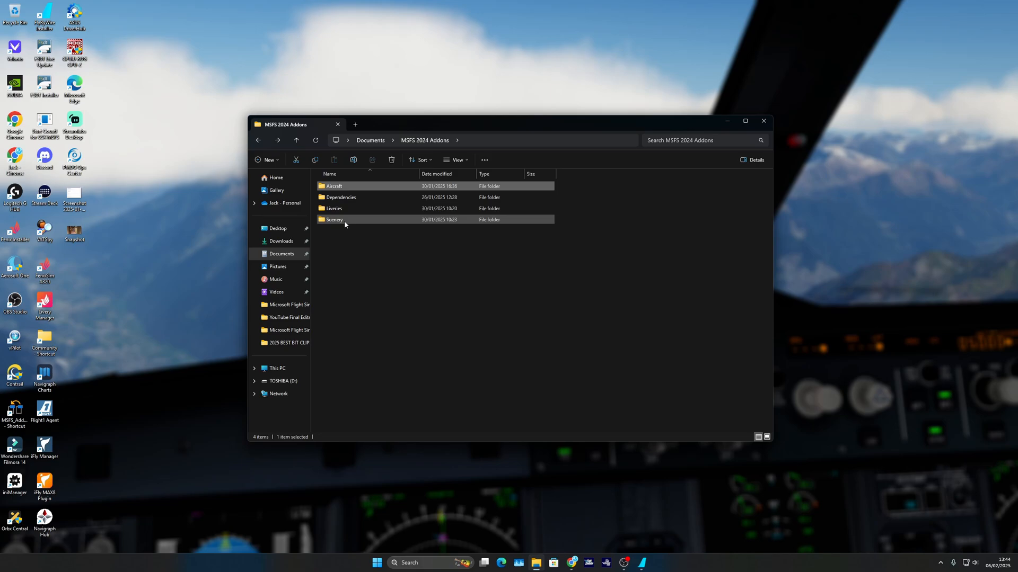
pyautogui.doubleClick(342, 197)
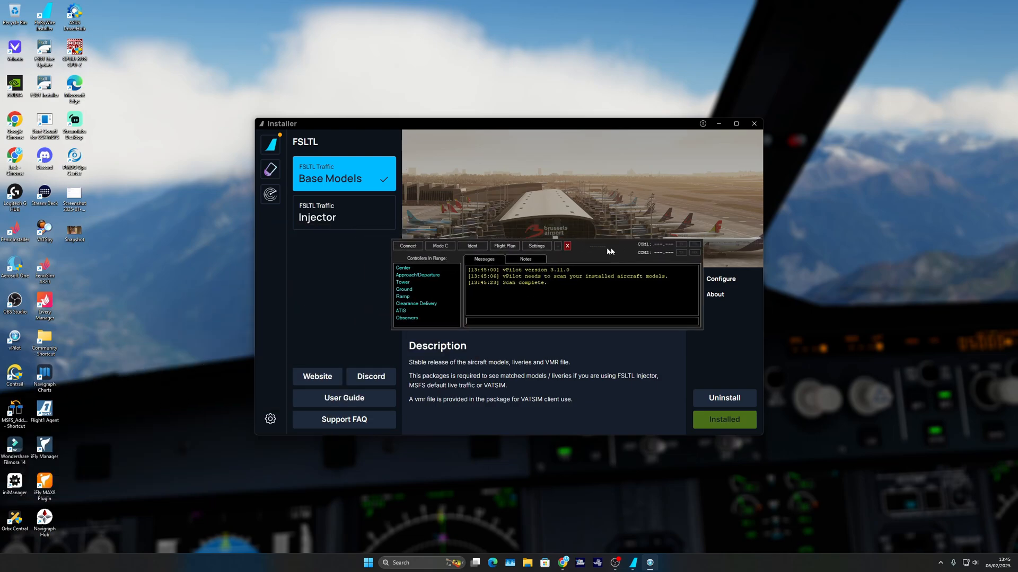
# - In vPilot settings, show Custom Rules under Model Matching (MSFS) listing FSLTL_Rules.vmr
pyautogui.click(537, 246)
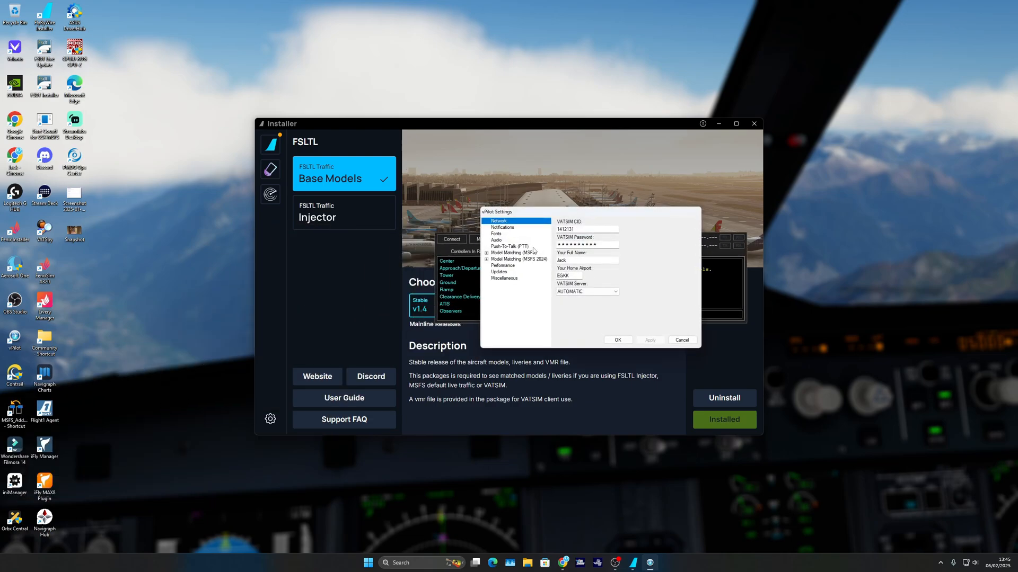
pyautogui.click(515, 252)
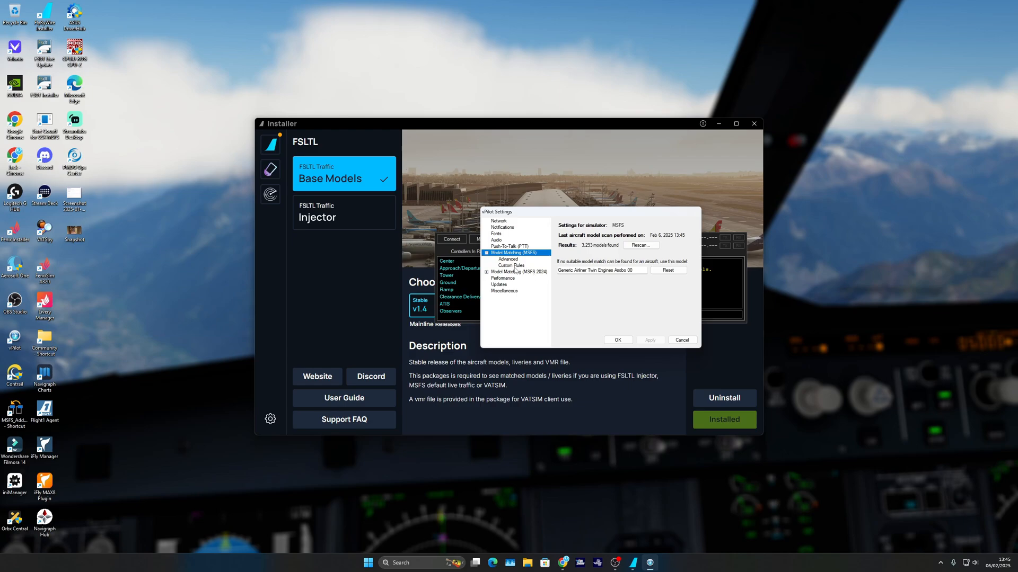
pyautogui.click(512, 265)
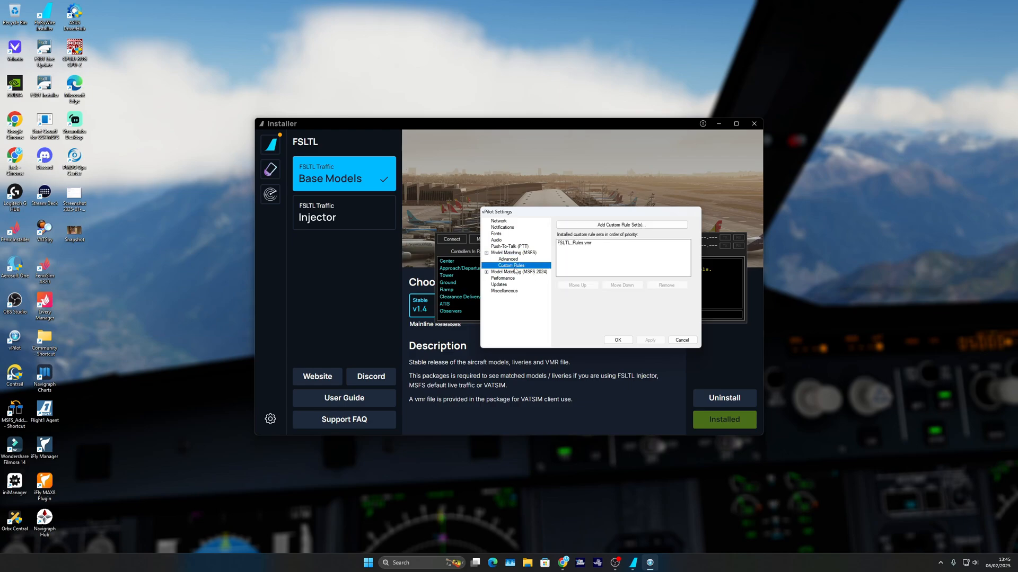
pyautogui.moveTo(337, 174)
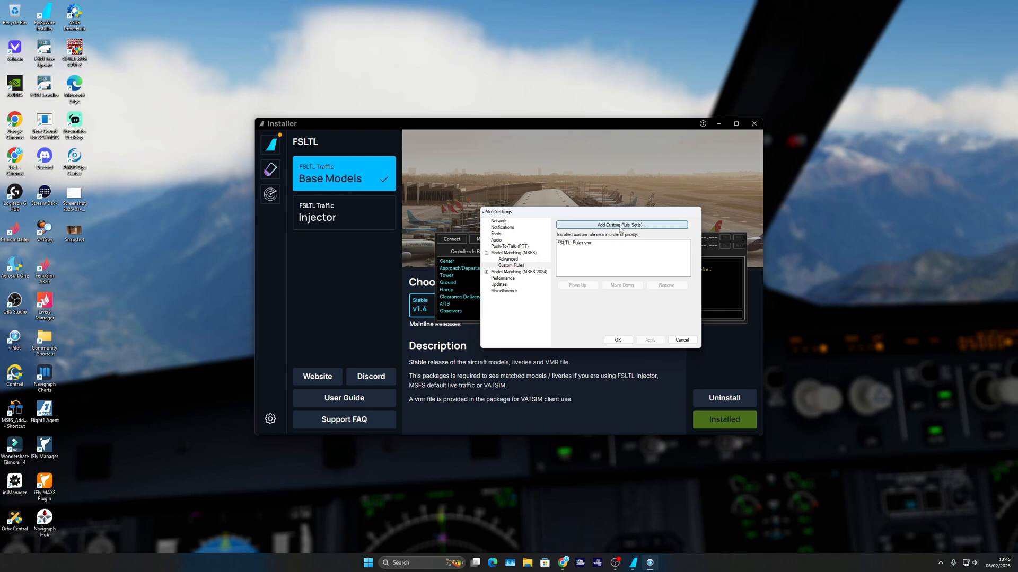
# - Add FSLTL_Rules.vmr from fsltl-traffic-base as a custom MSFS rule set
pyautogui.click(621, 225)
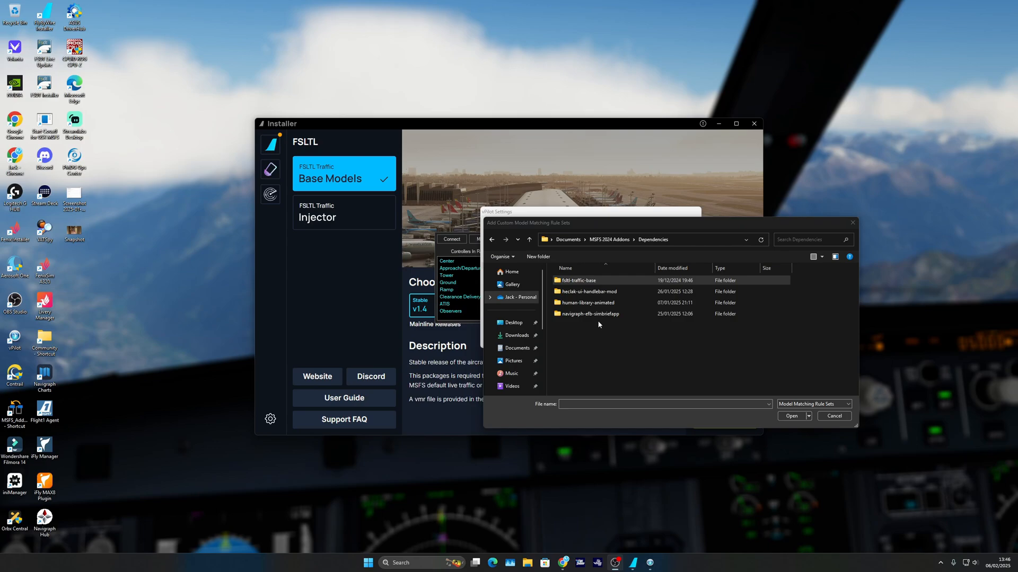
pyautogui.click(579, 279)
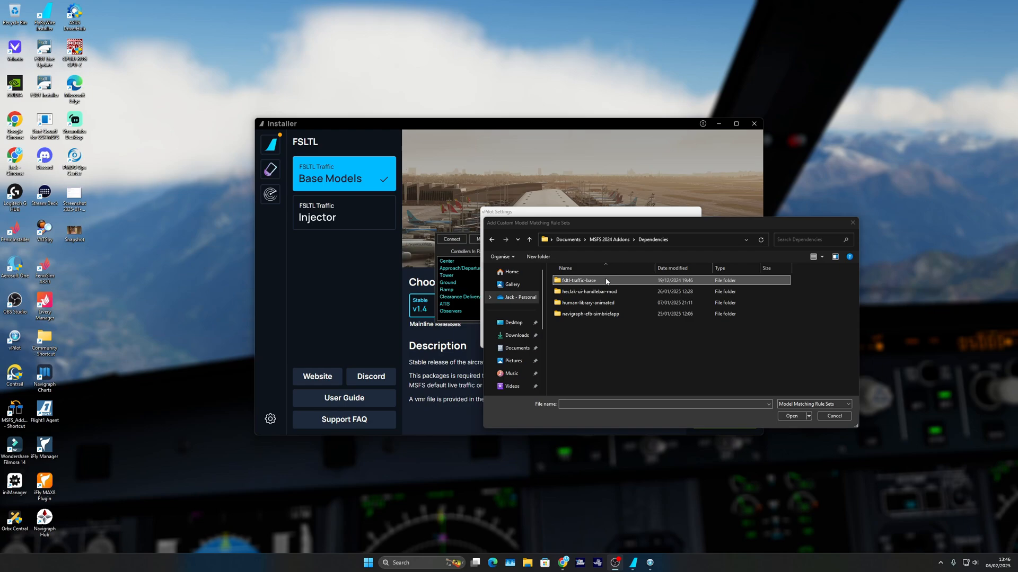
pyautogui.doubleClick(579, 279)
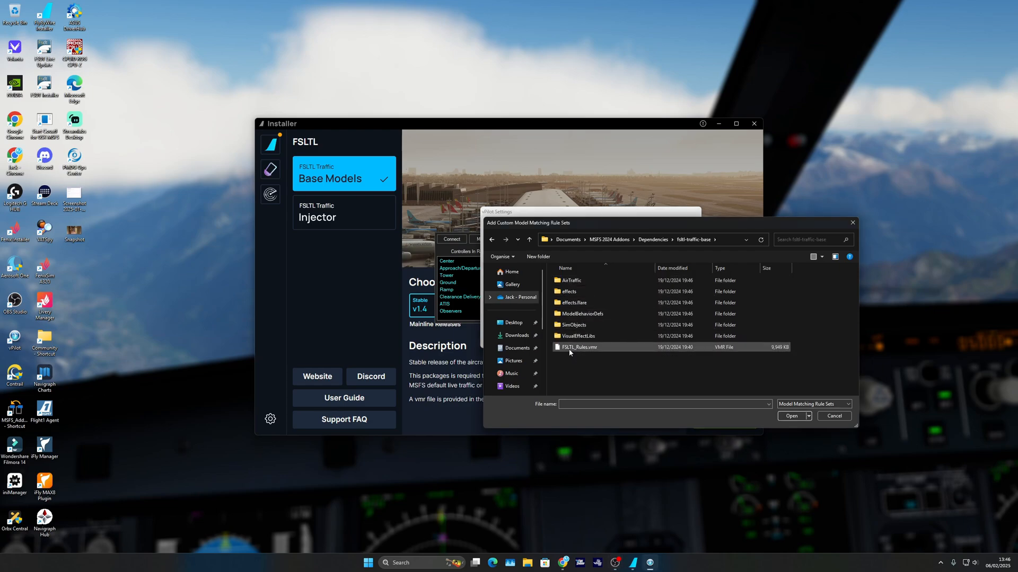
pyautogui.click(579, 346)
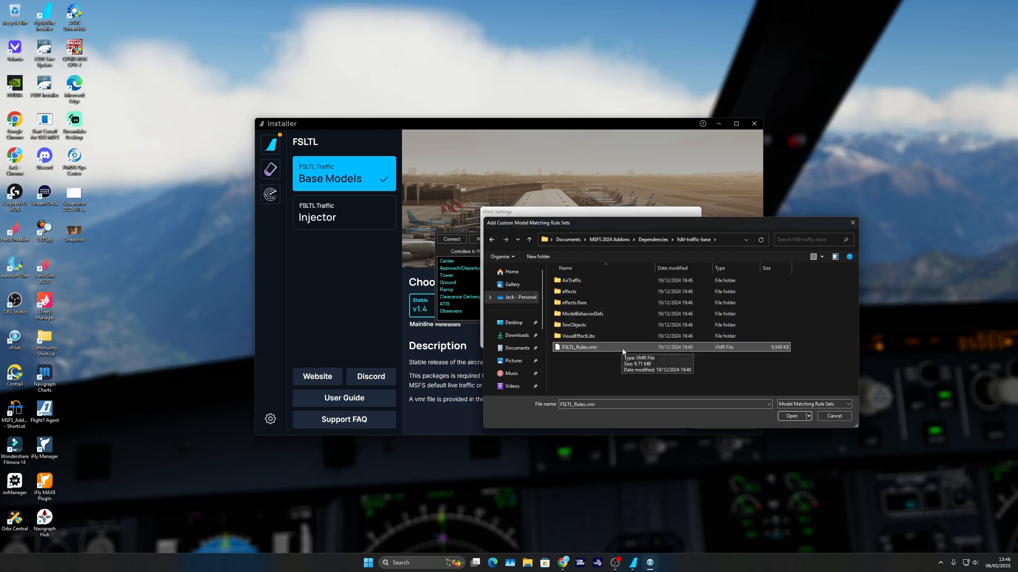
pyautogui.moveTo(626, 347)
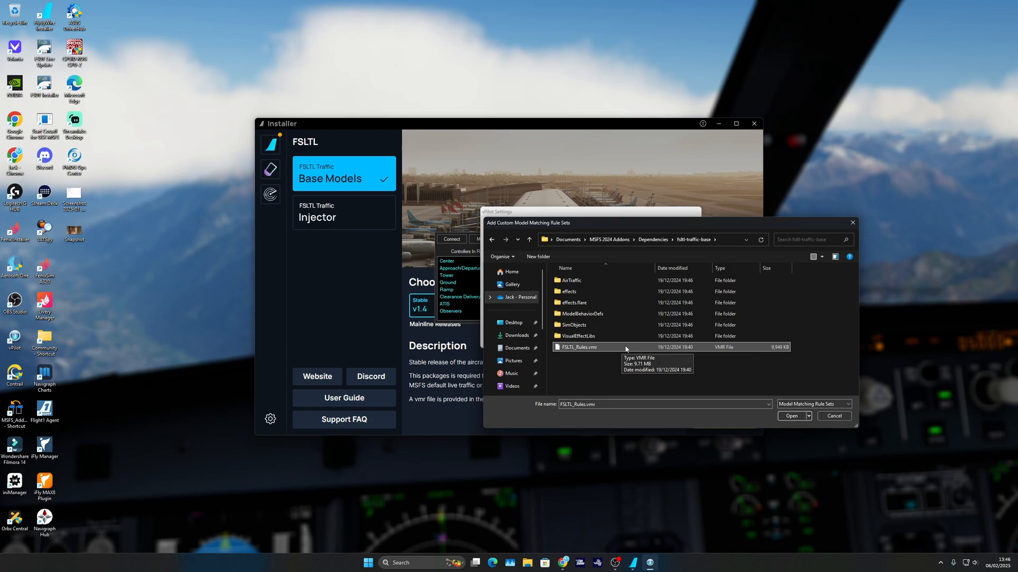
pyautogui.click(791, 416)
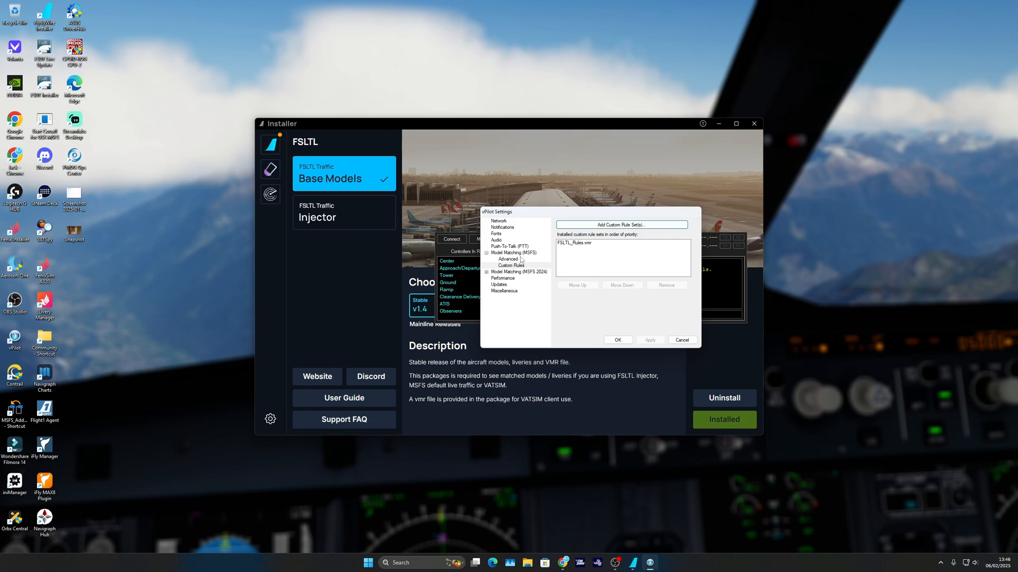
# - Add FSLTL_Rules.vmr from MSFS 2024 Addons\Dependencies\fsltl-traffic-base to the MSFS 2024 custom rules
pyautogui.click(510, 284)
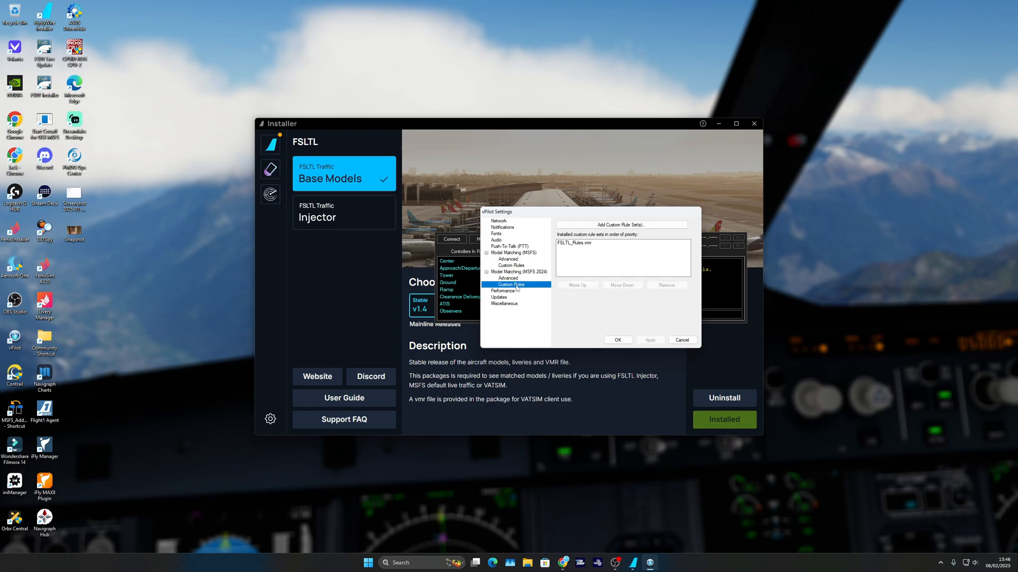
pyautogui.click(621, 224)
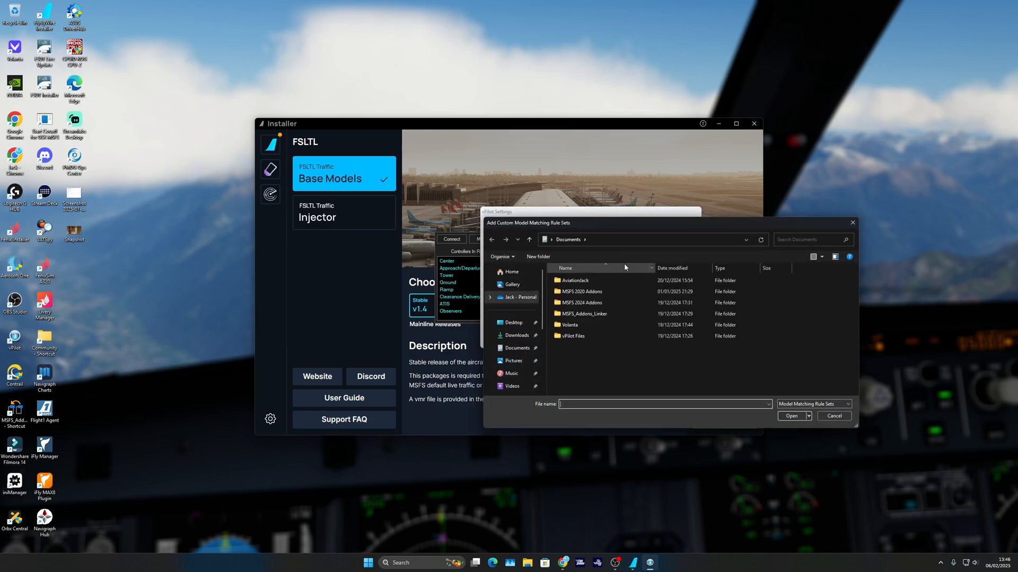
pyautogui.click(581, 292)
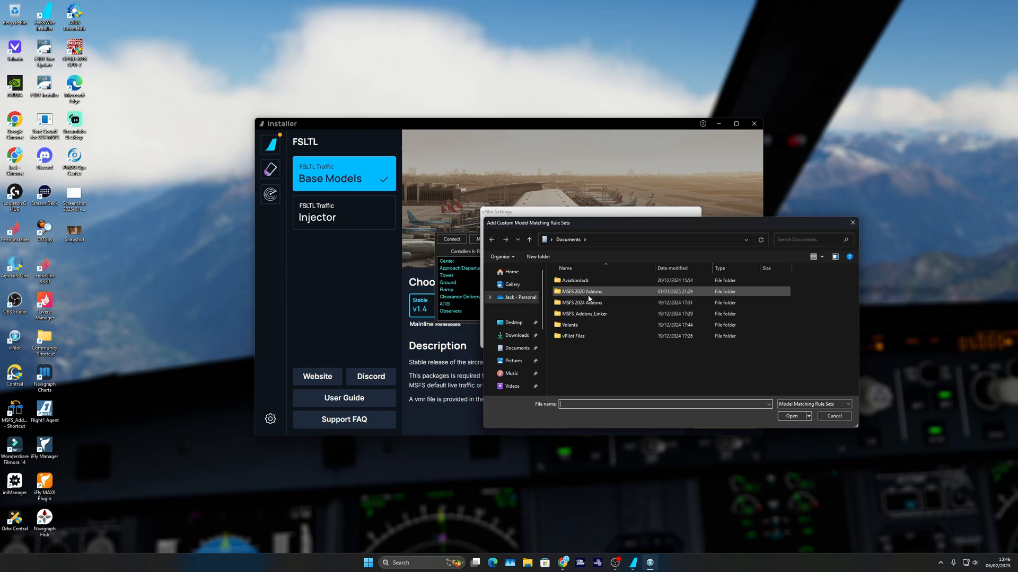
pyautogui.doubleClick(581, 303)
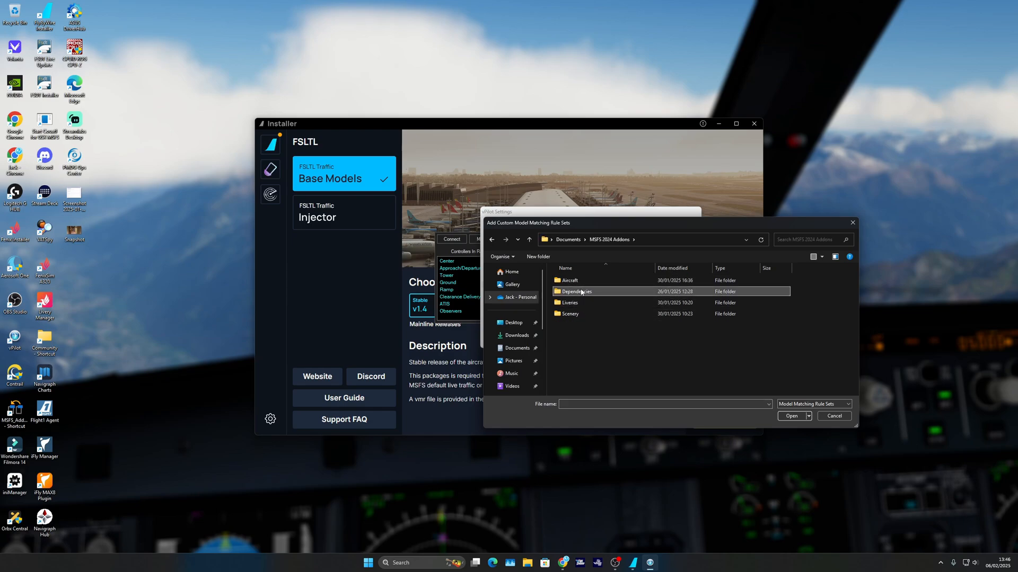
pyautogui.doubleClick(575, 291)
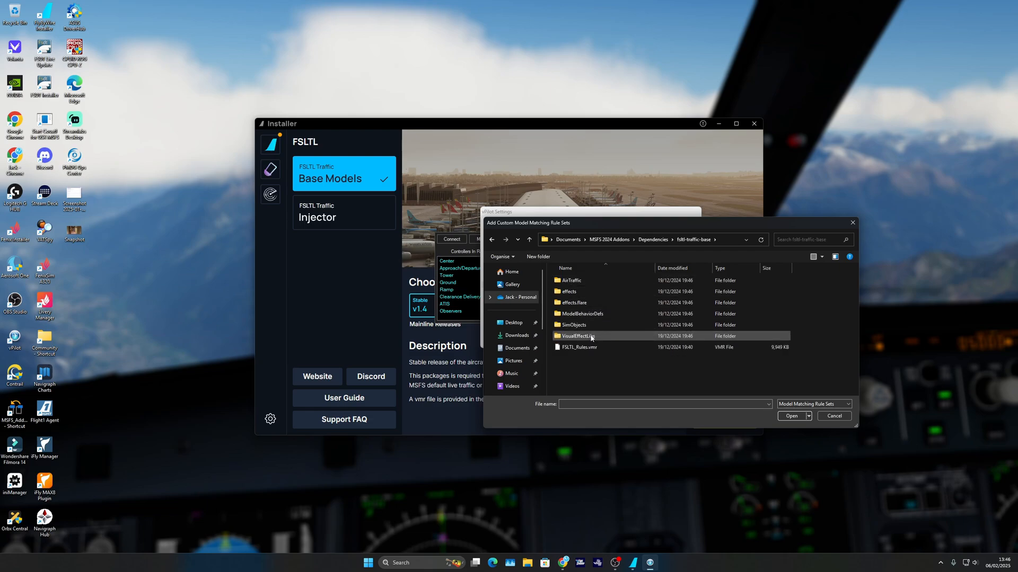
pyautogui.click(579, 346)
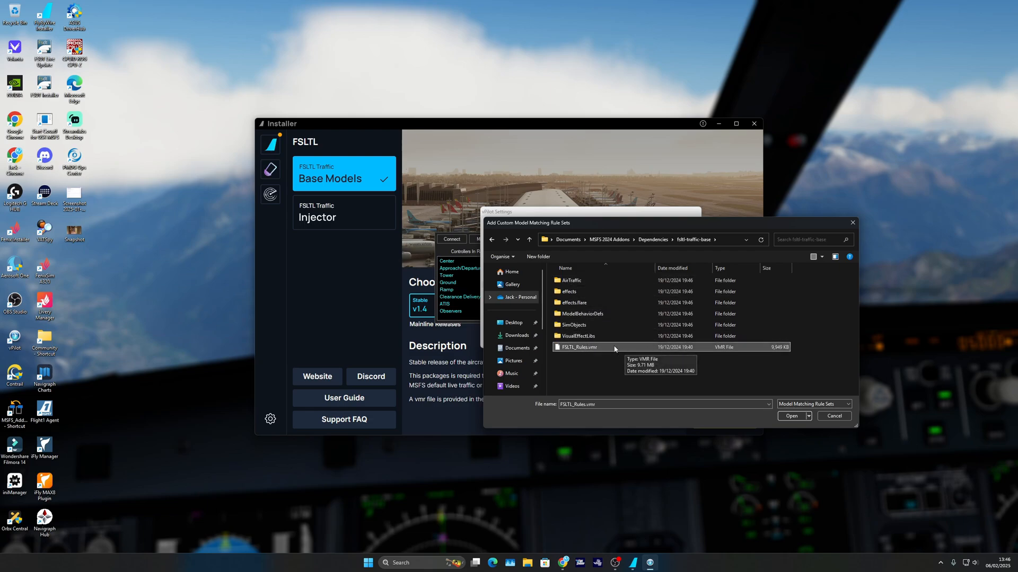
pyautogui.moveTo(767, 377)
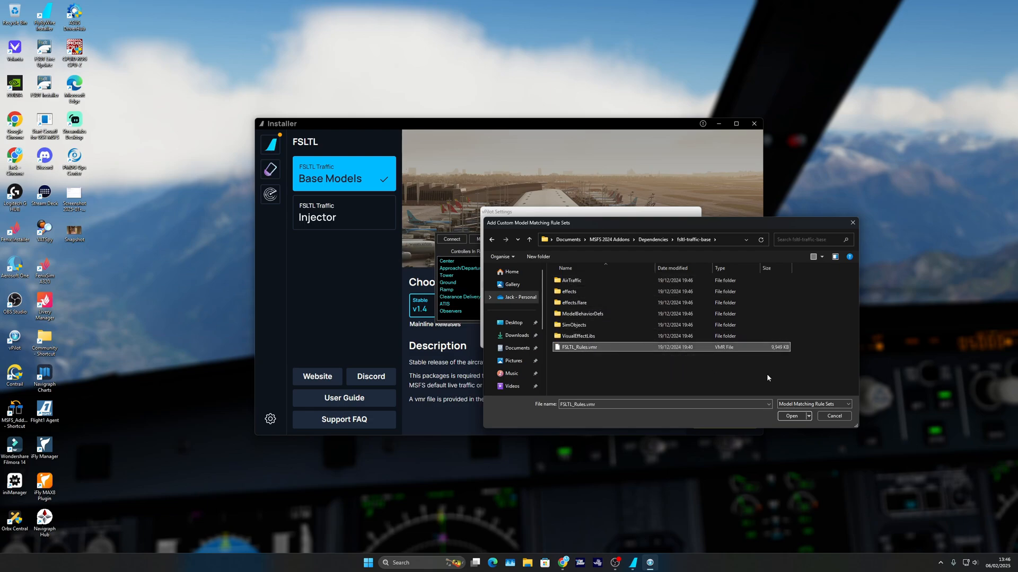
pyautogui.click(791, 416)
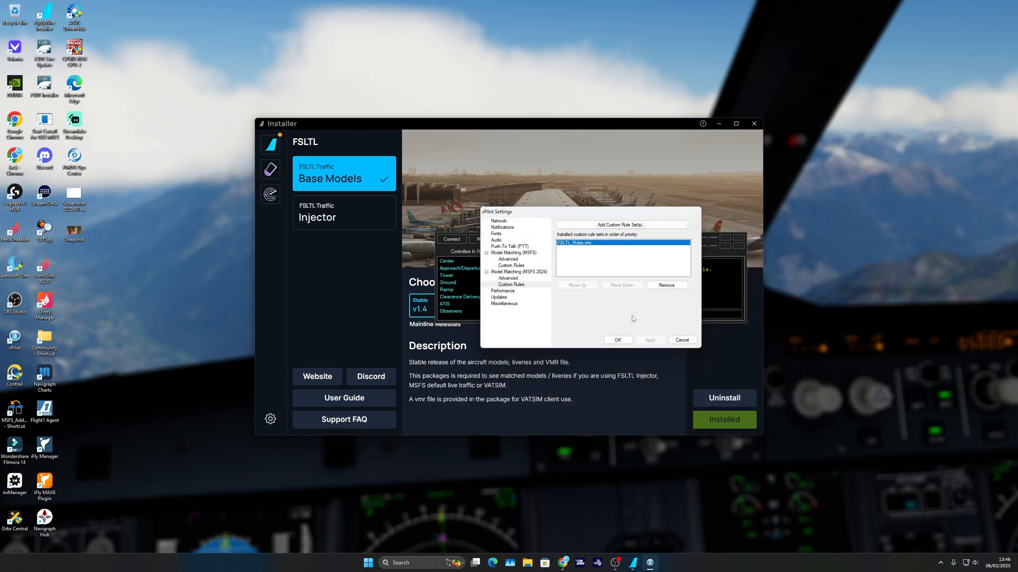
# - Save vPilot settings with OK and return to the installed FSLTL Base Models page
pyautogui.click(617, 339)
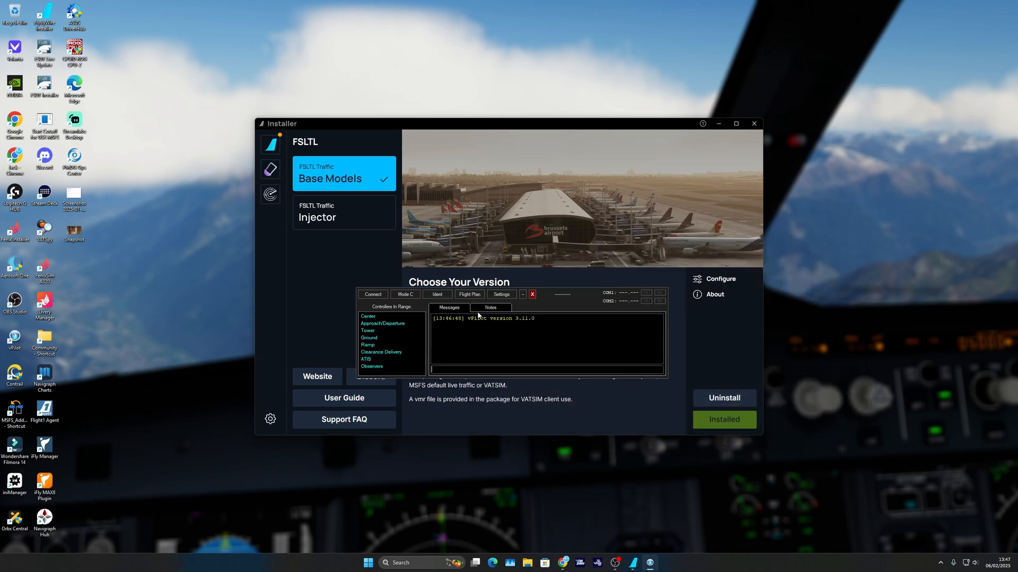
pyautogui.moveTo(292, 286)
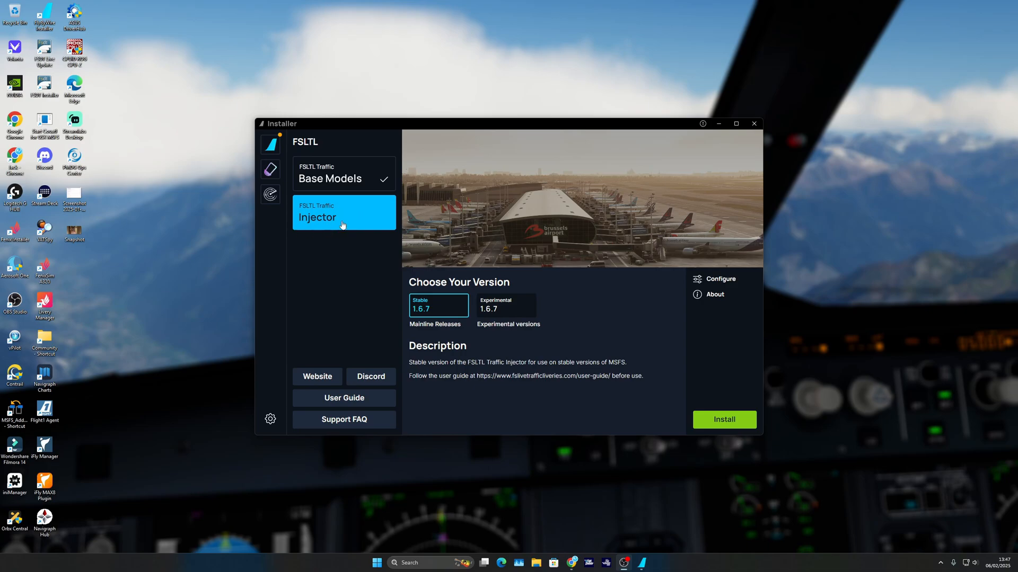
pyautogui.moveTo(345, 265)
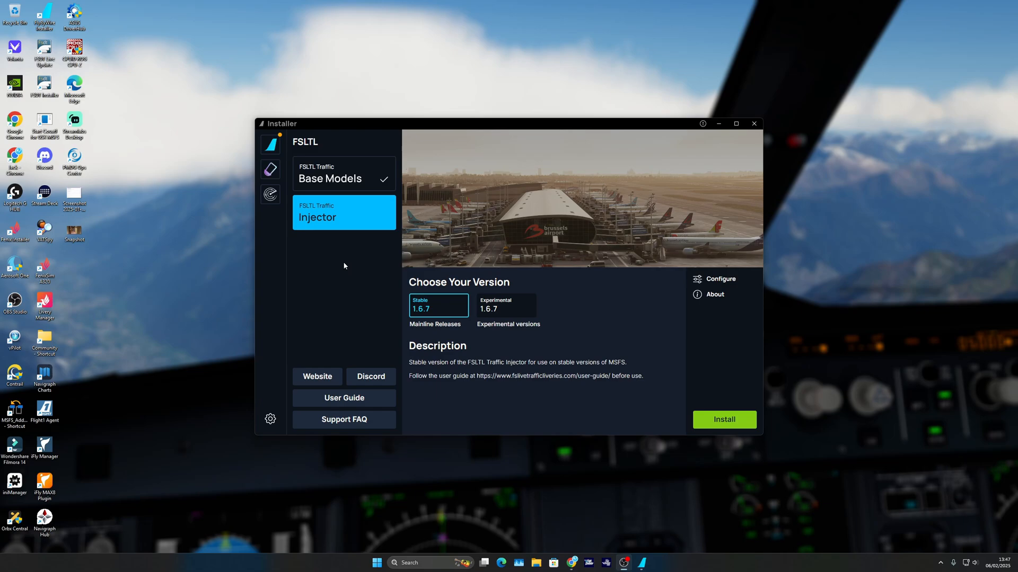
pyautogui.moveTo(356, 233)
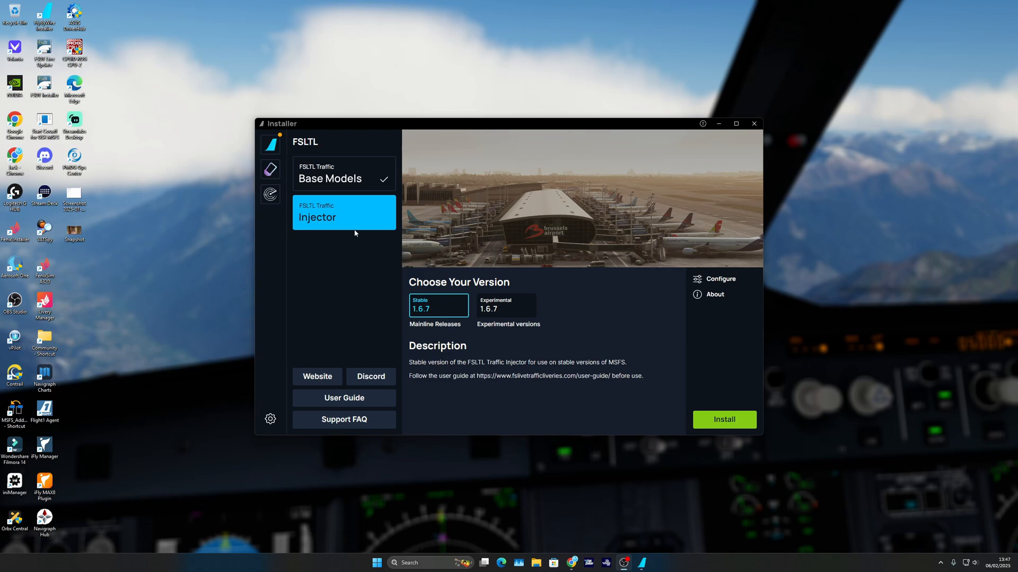
pyautogui.moveTo(525, 353)
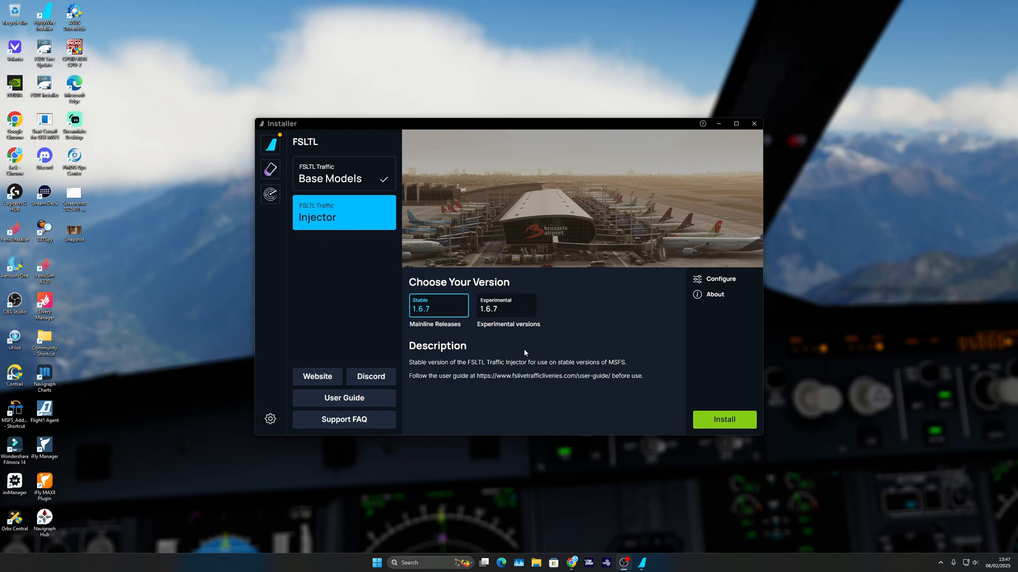
pyautogui.click(344, 174)
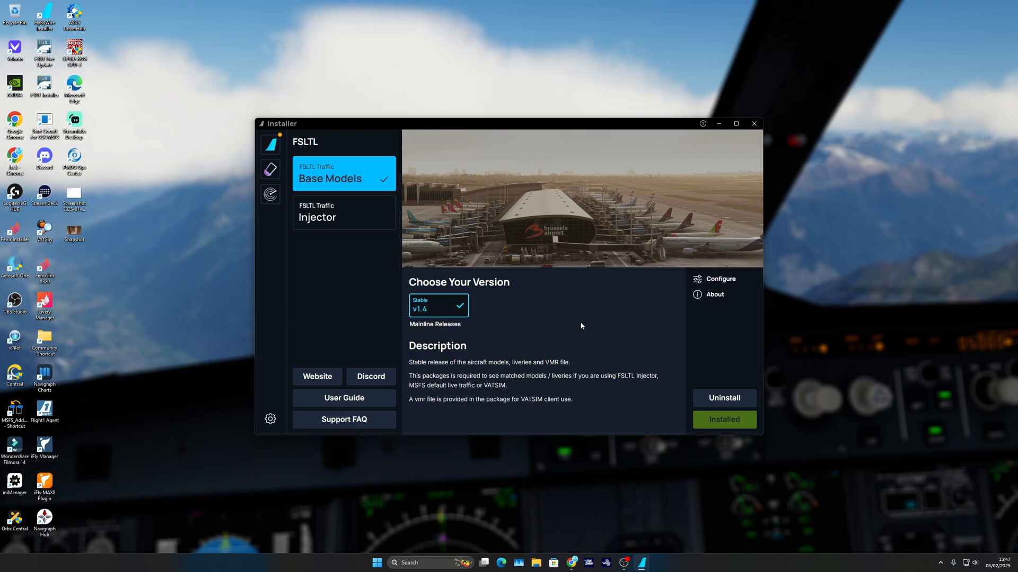
pyautogui.moveTo(543, 397)
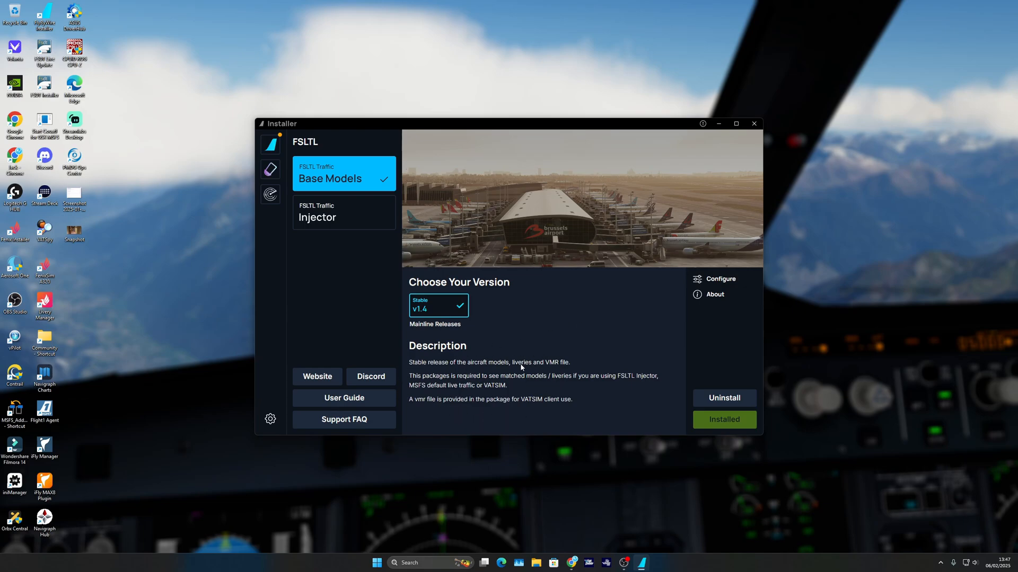
pyautogui.moveTo(630, 384)
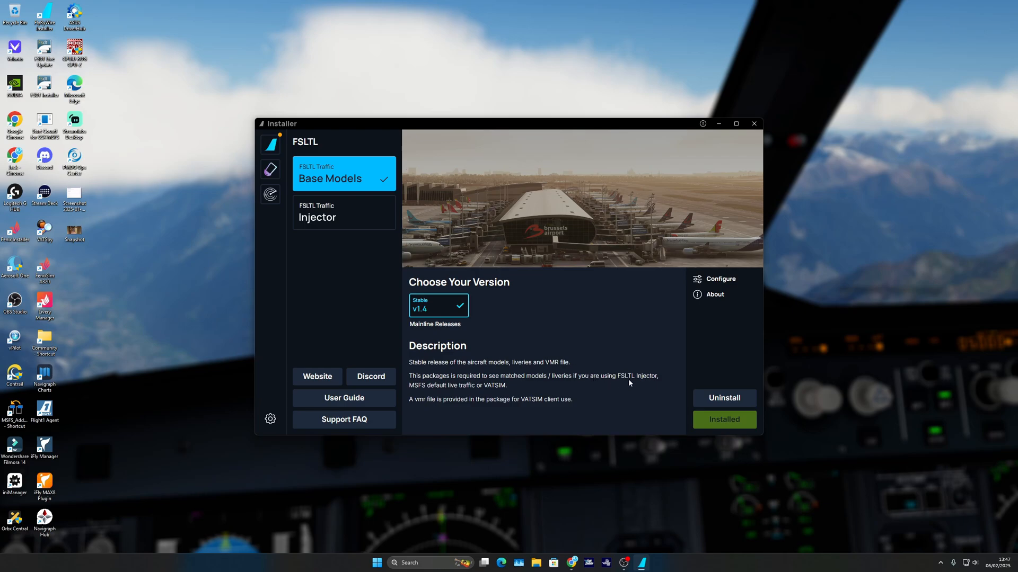
pyautogui.moveTo(458, 394)
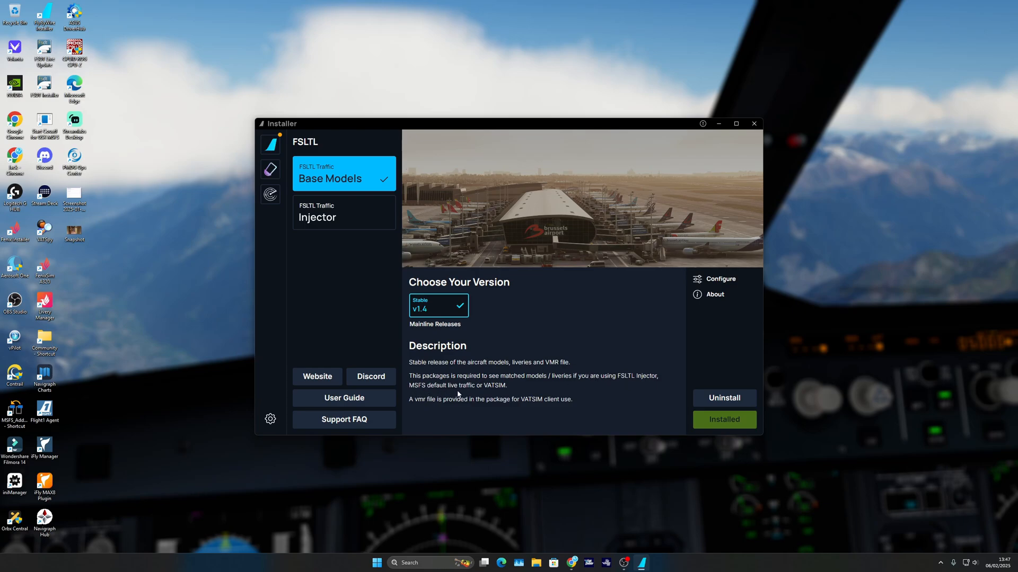
pyautogui.moveTo(490, 375)
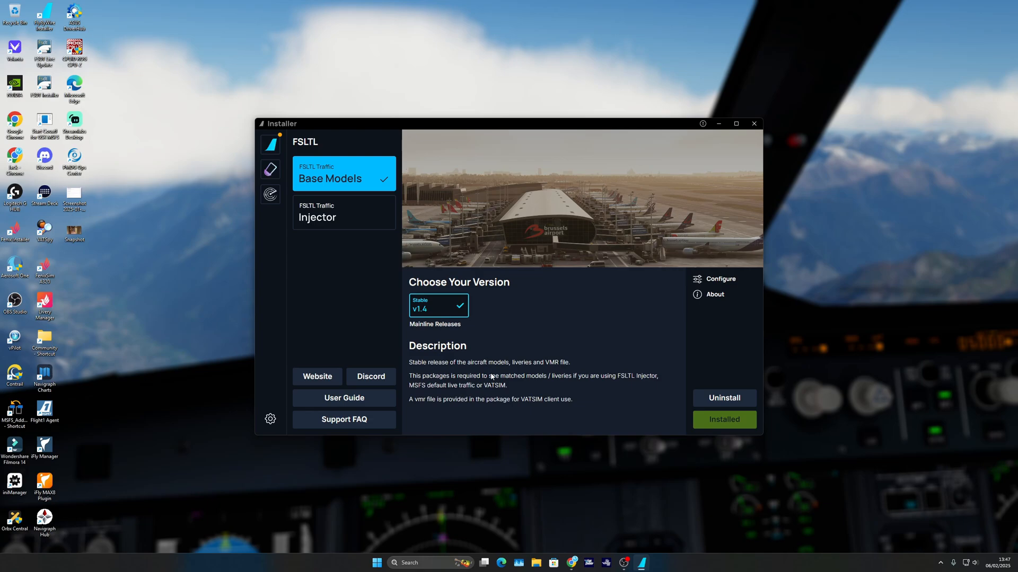
# - Flip between Base Models and Injector, ending on the Injector page with Stable 1.6.7
pyautogui.click(344, 212)
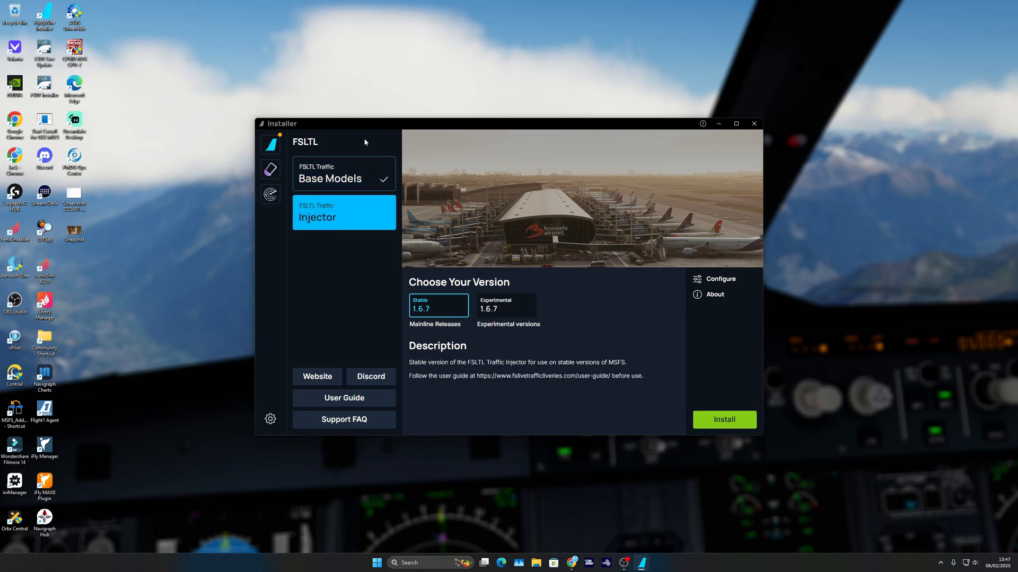
pyautogui.click(343, 178)
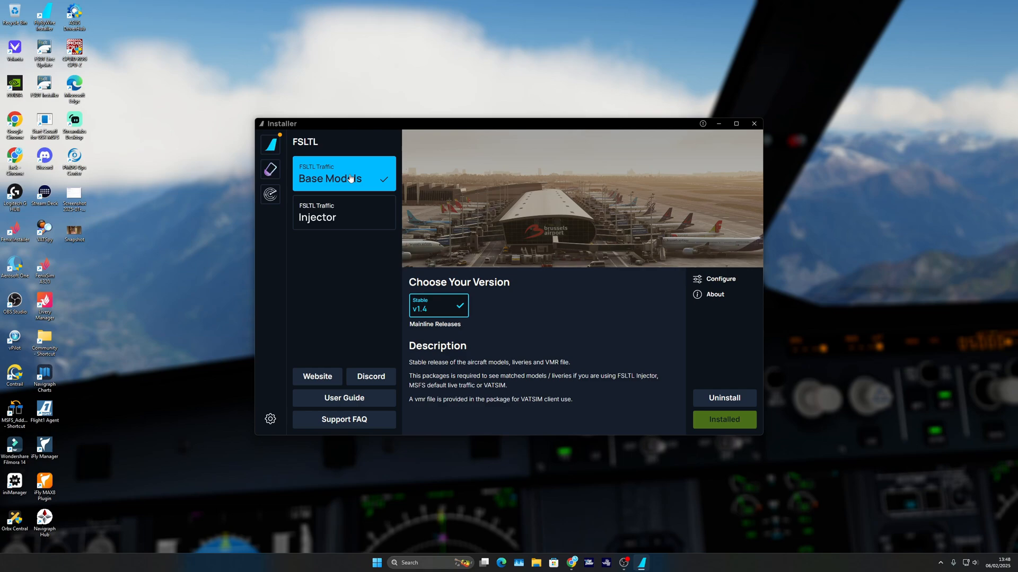
pyautogui.click(358, 219)
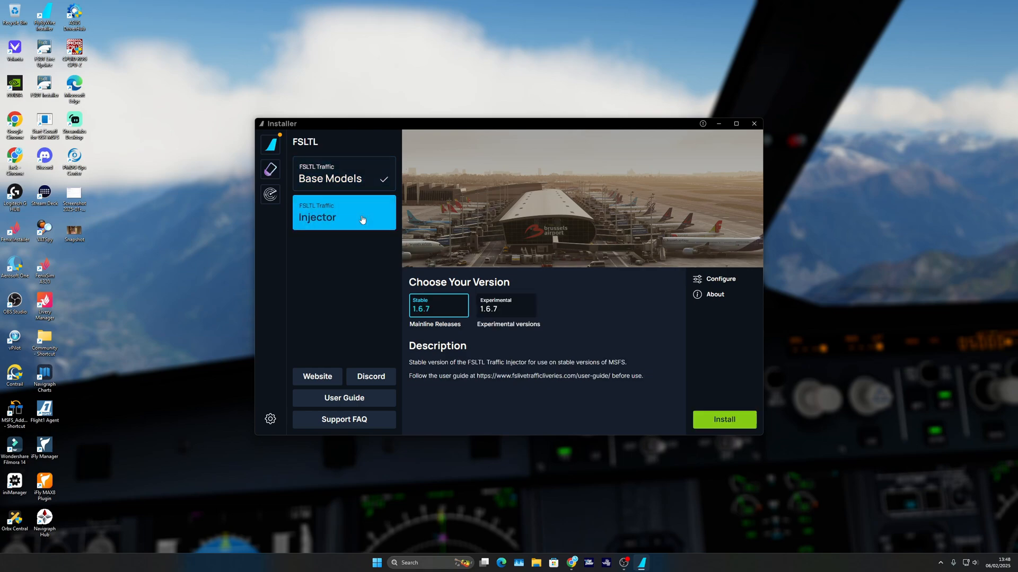